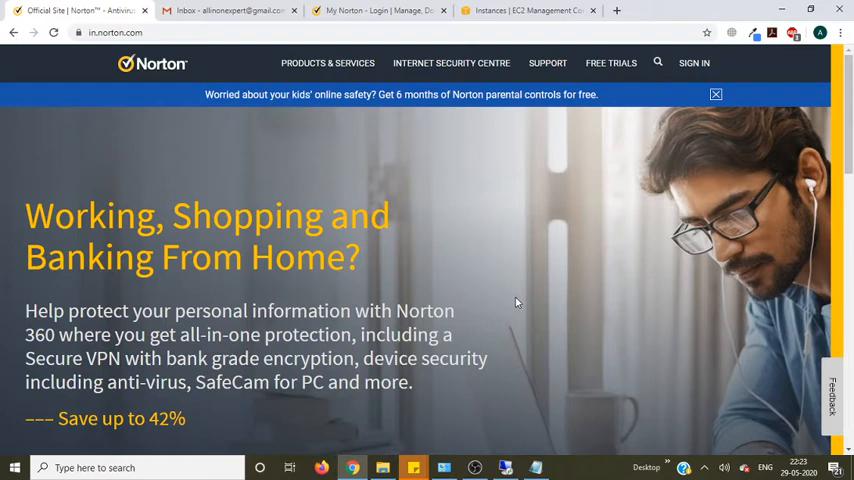
{"action": "mouse_move", "coordinate": [628, 116]}
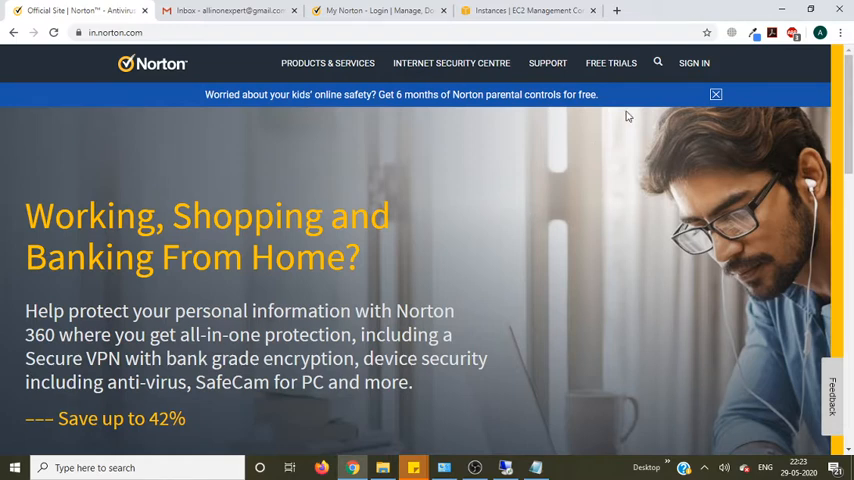
- Reach the NortonLifeLock sign-in form from the norton.com Sign In link
{"action": "left_click", "coordinate": [694, 62]}
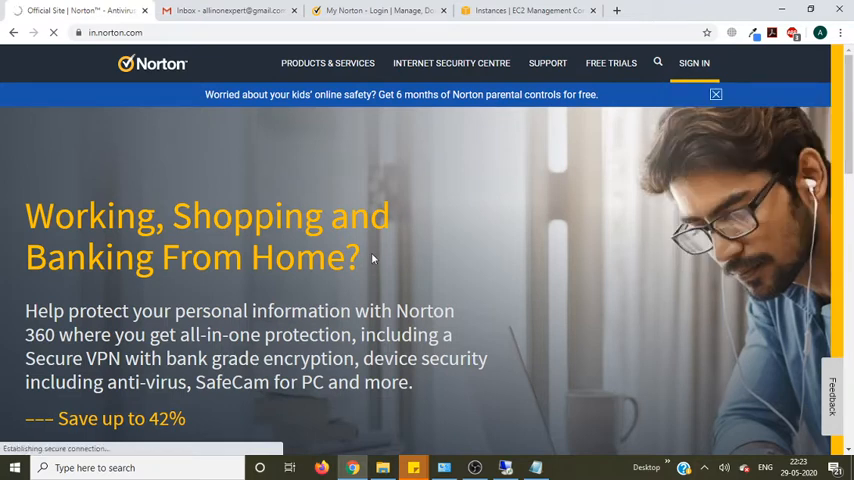
{"action": "left_click", "coordinate": [694, 62]}
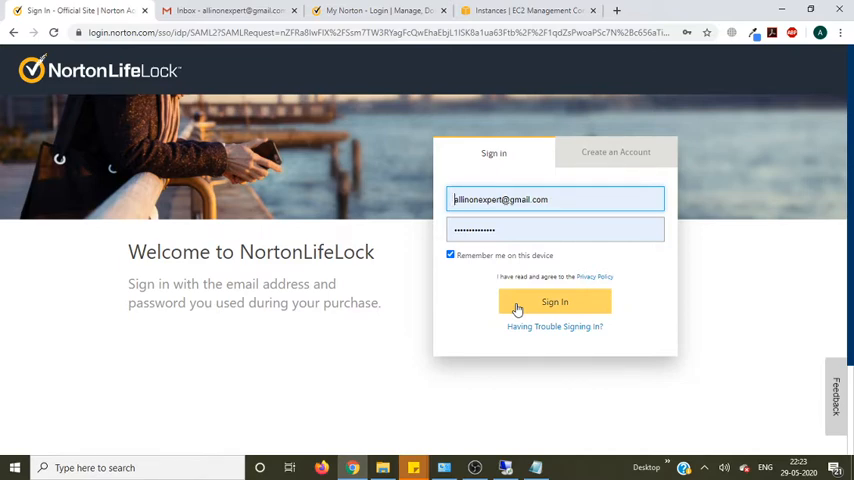
- Sign in with the saved credentials and choose Protect My Device on the dashboard
{"action": "left_click", "coordinate": [556, 302]}
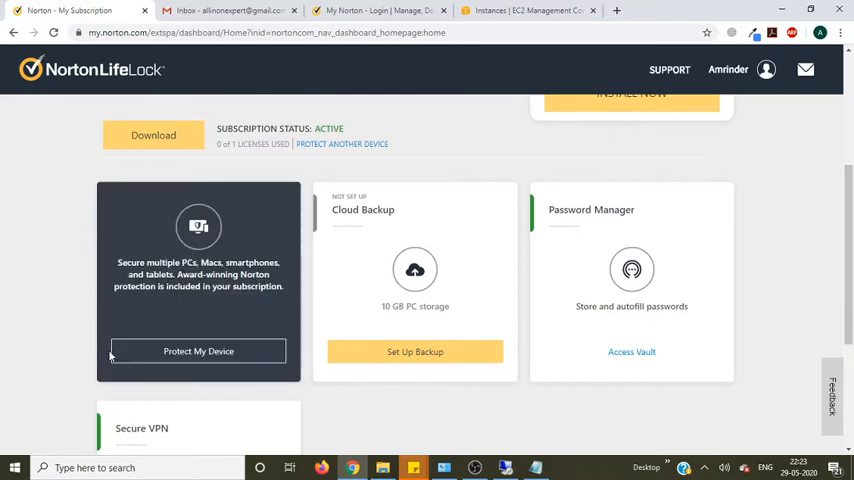
{"action": "left_click", "coordinate": [198, 352]}
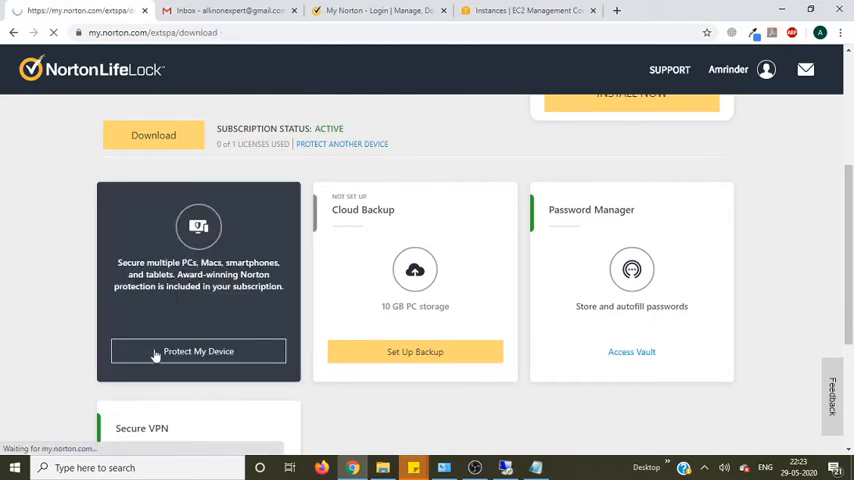
- Reach the Get Started download page and bring Agree & Download into view
{"action": "left_click", "coordinate": [198, 352]}
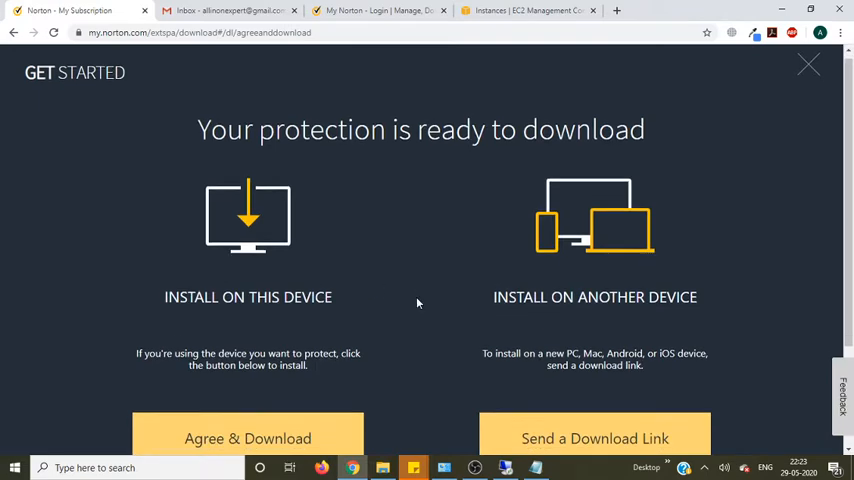
{"action": "scroll", "scroll_direction": "down", "scroll_amount": 3}
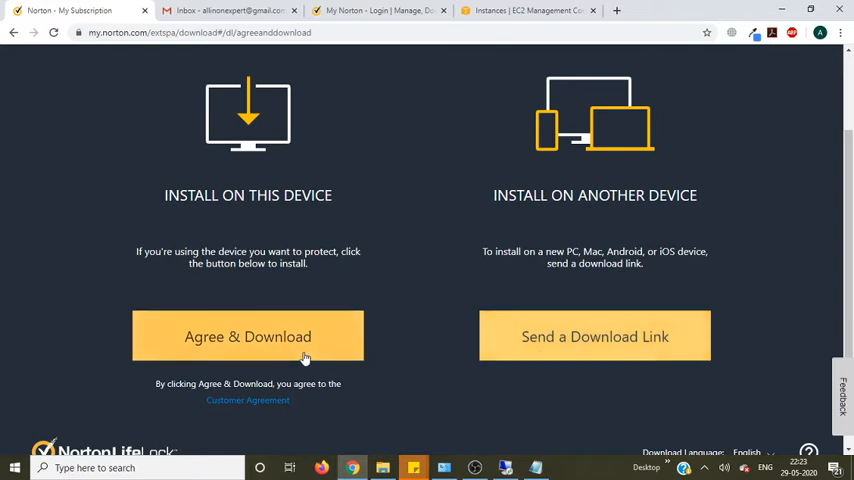
{"action": "left_click", "coordinate": [248, 336]}
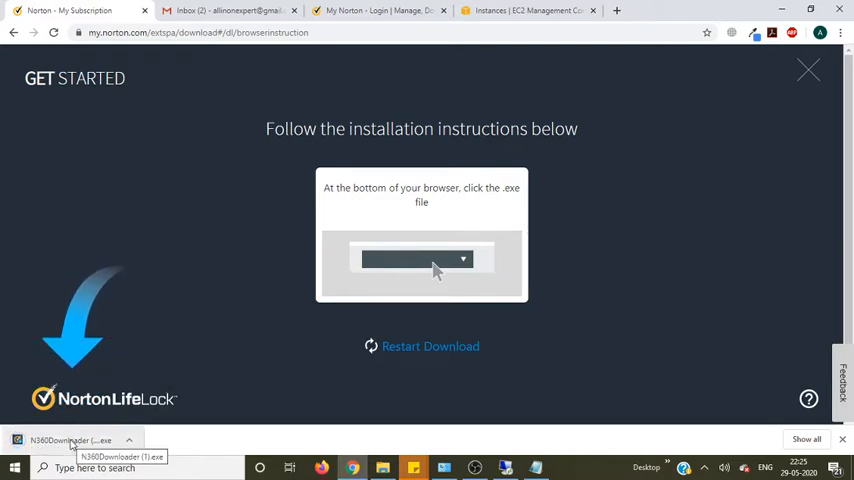
- Run the downloaded Norton .exe from Chrome's downloads bar
{"action": "left_click", "coordinate": [70, 440]}
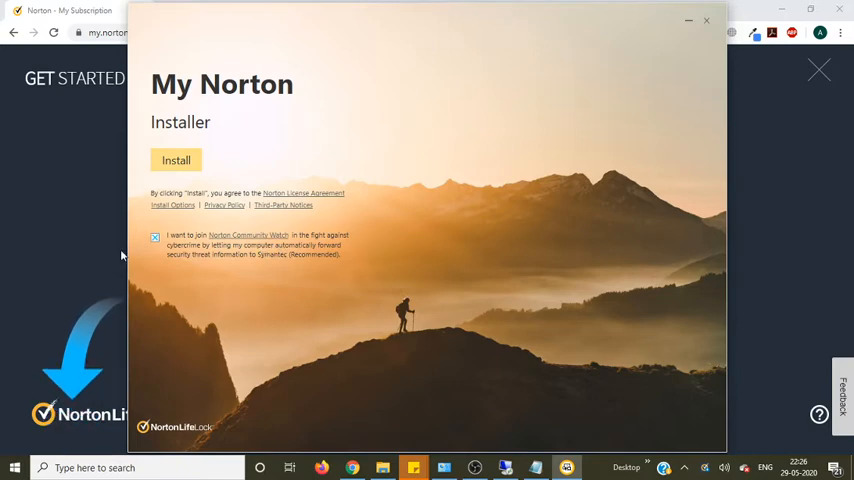
{"action": "mouse_move", "coordinate": [158, 250]}
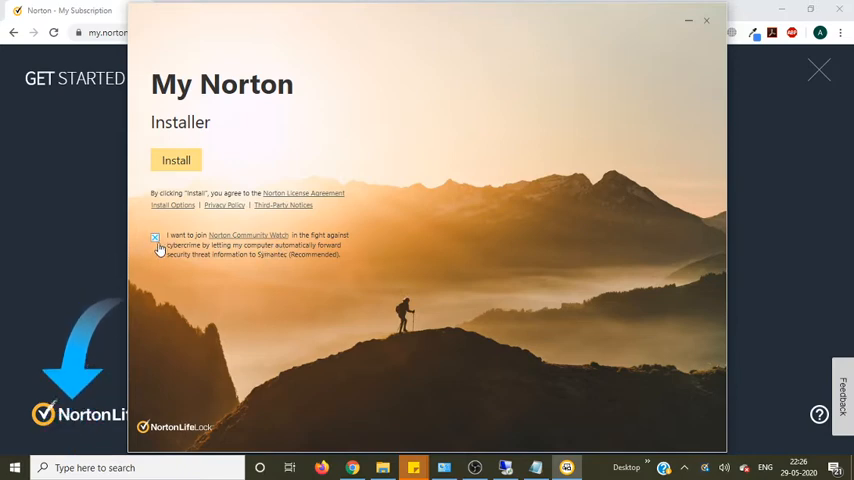
- Opt in to Norton Community Watch before starting the installation
{"action": "left_click", "coordinate": [156, 236]}
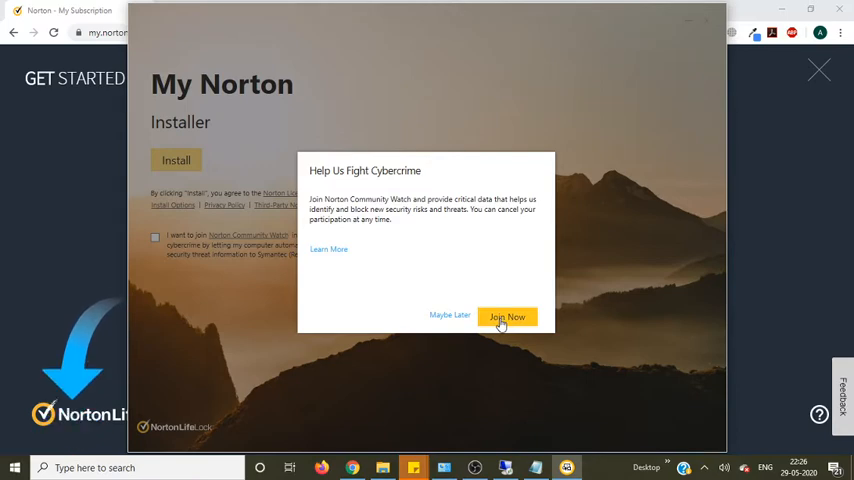
{"action": "left_click", "coordinate": [508, 316]}
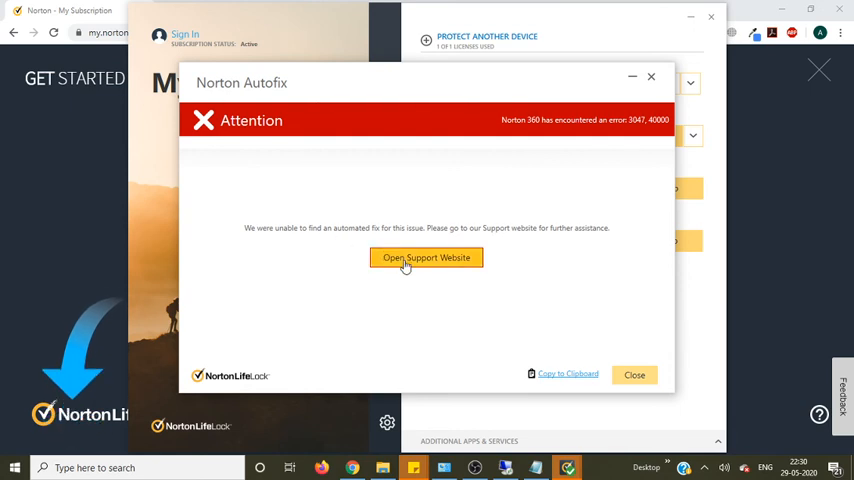
- Dismiss the Norton Autofix window to reveal the My Norton dashboard
{"action": "left_click", "coordinate": [634, 374]}
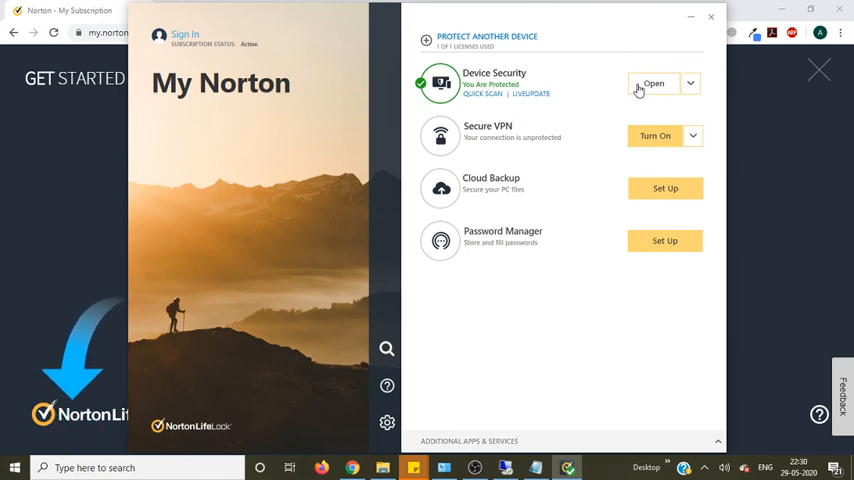
- Show Device Security as You Are Protected and start the Active subscription server check
{"action": "left_click", "coordinate": [652, 84]}
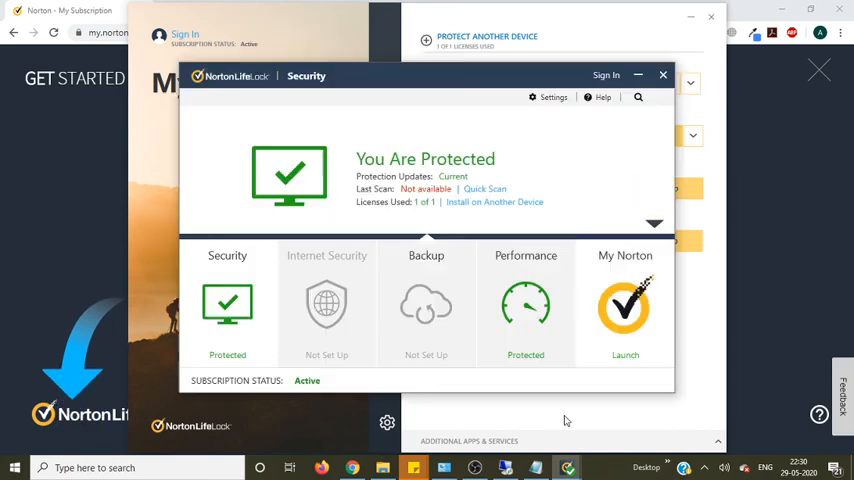
{"action": "mouse_move", "coordinate": [316, 236]}
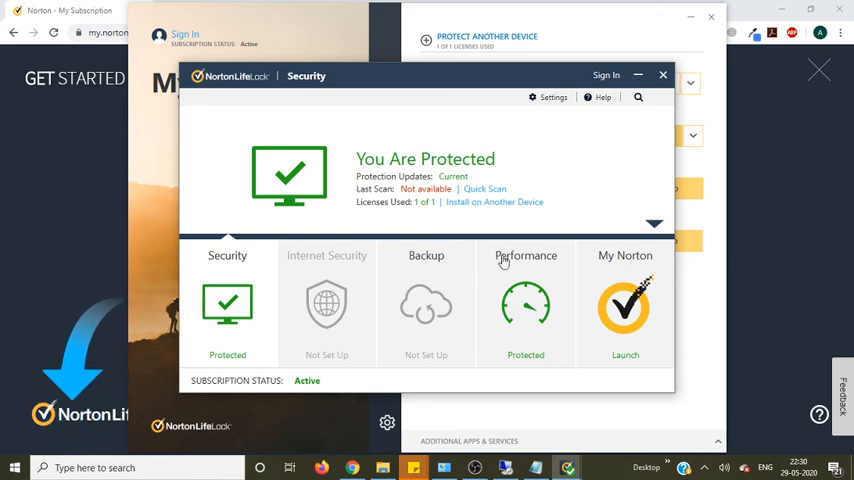
{"action": "mouse_move", "coordinate": [308, 388]}
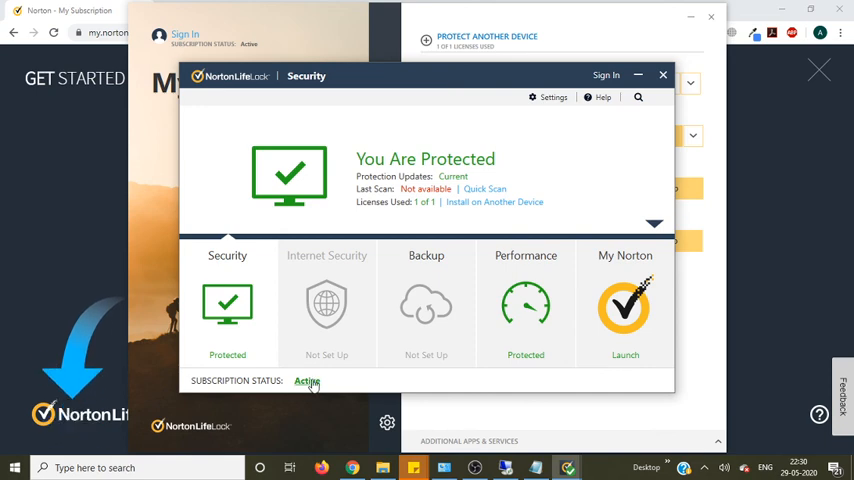
{"action": "left_click", "coordinate": [306, 380]}
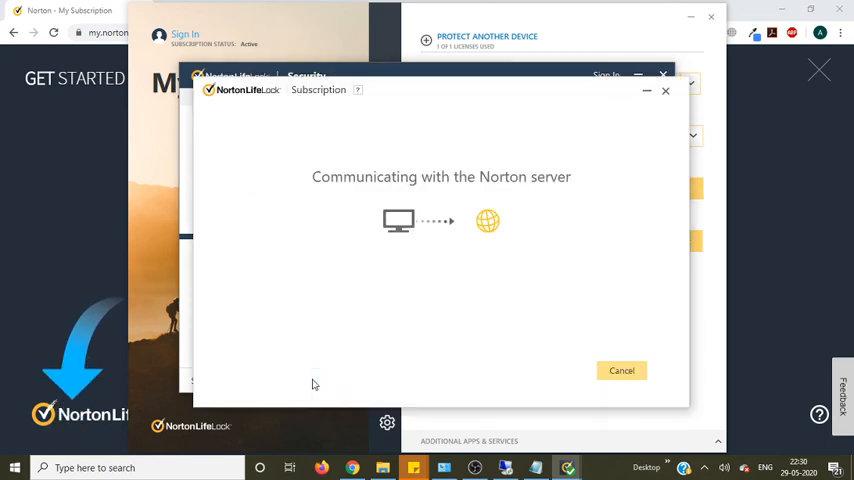